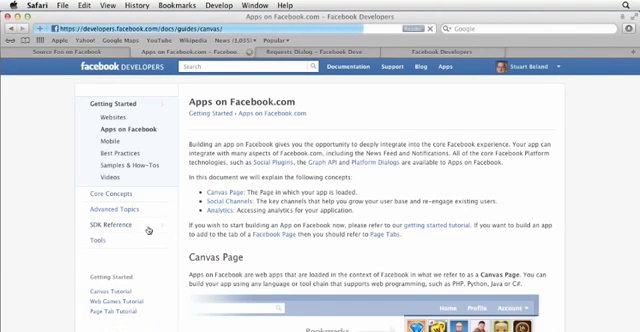
# Show the JavaScript SDK reference's Loading section with its sample code in Safari.
pyautogui.click(100, 234)
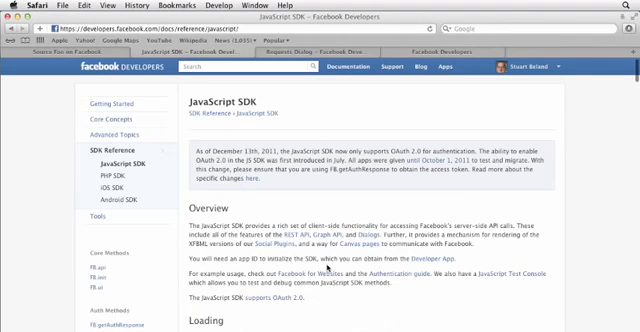
pyautogui.scroll(-3)
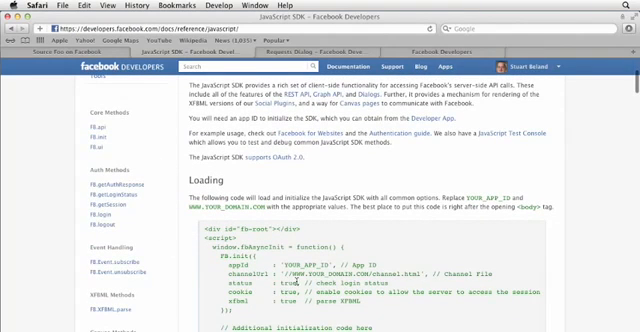
pyautogui.scroll(-3)
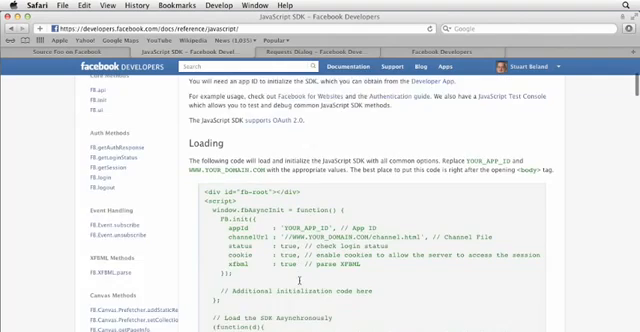
pyautogui.scroll(-3)
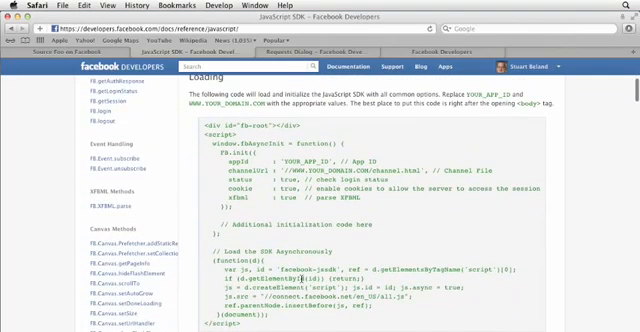
pyautogui.scroll(-3)
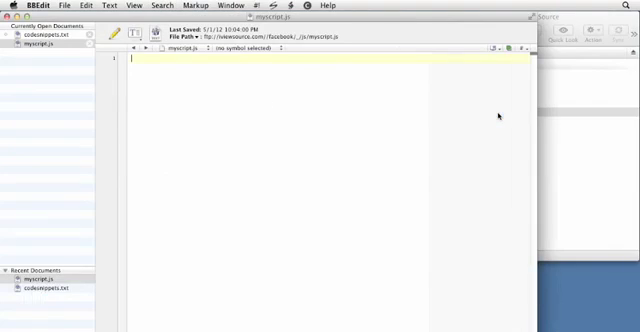
# Copy the fbAsyncInit block from codesnippets.txt and paste it into myscript.js.
pyautogui.click(44, 44)
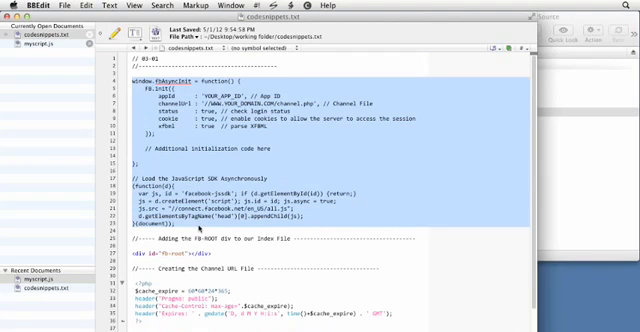
pyautogui.click(40, 44)
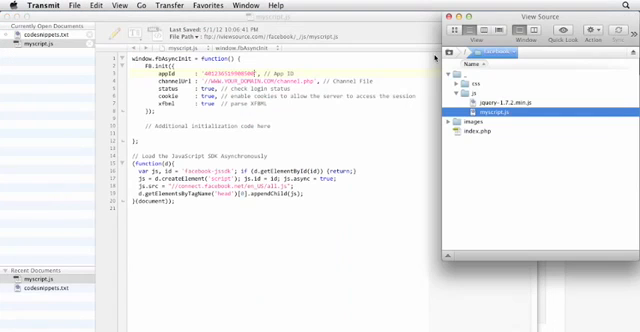
# Insert <div id="fb-root"></div> after the <body> tag in index.php.
pyautogui.click(490, 130)
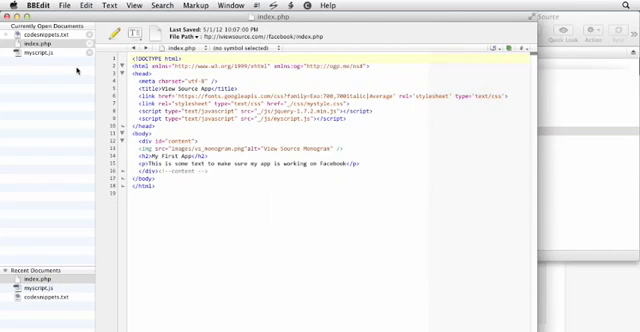
pyautogui.click(28, 36)
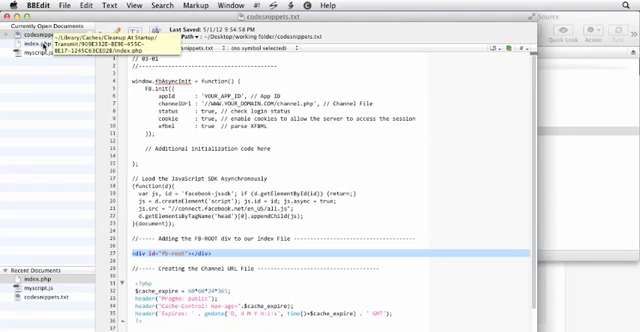
pyautogui.click(30, 46)
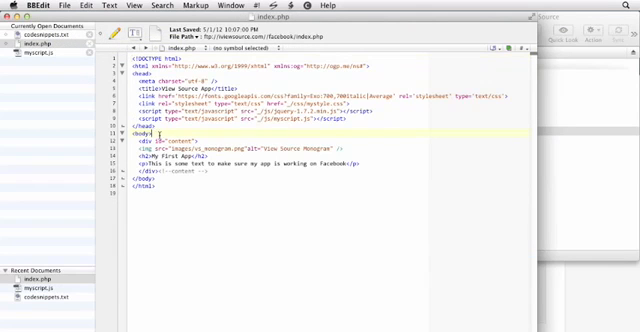
pyautogui.write('<div id="fb-root"></div>')
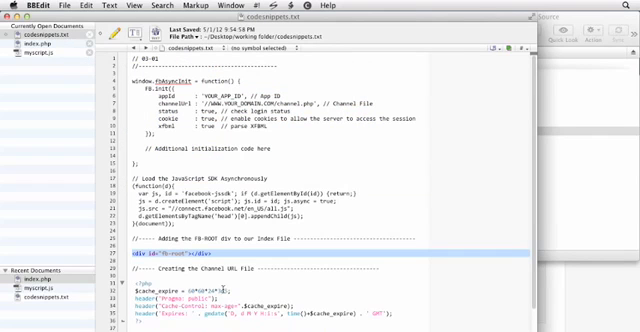
pyautogui.scroll(-3)
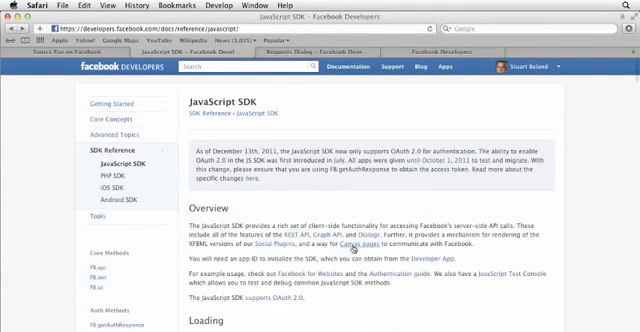
# Scroll the SDK reference down to the Channel File section and its caching PHP code.
pyautogui.scroll(-3)
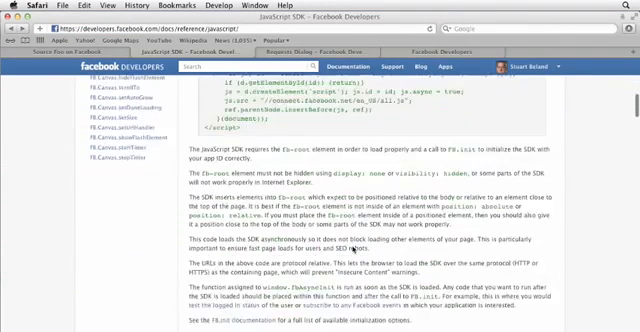
pyautogui.scroll(-3)
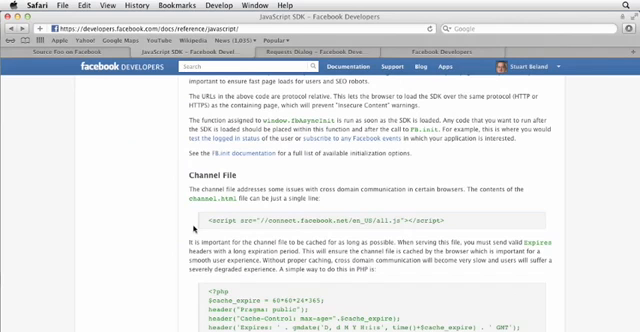
pyautogui.scroll(-3)
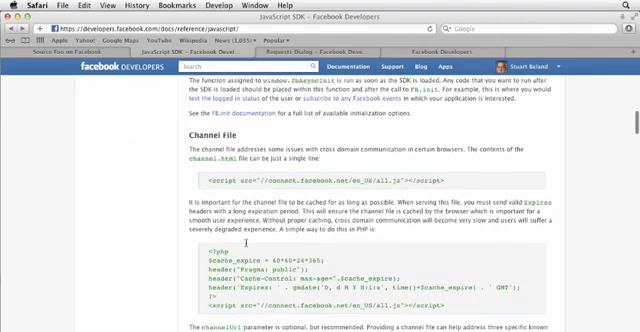
pyautogui.scroll(-3)
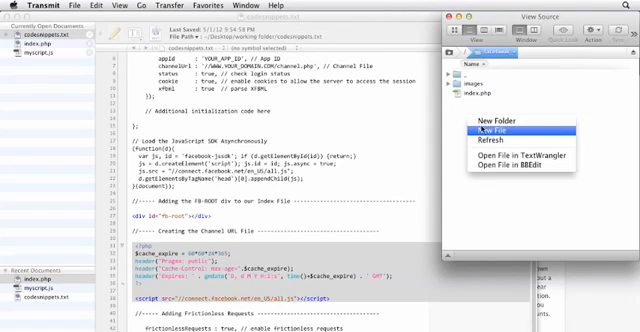
pyautogui.moveTo(516, 142)
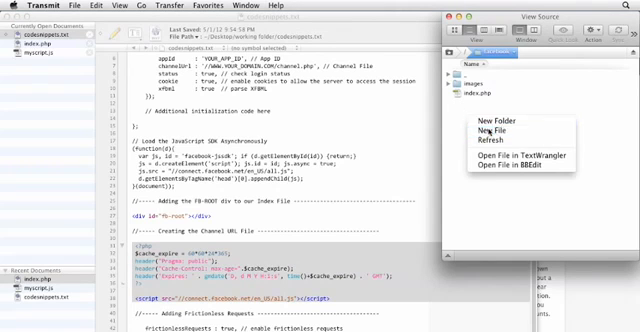
# Create a new server file named channel.php in the site's folder via Transmit.
pyautogui.click(470, 130)
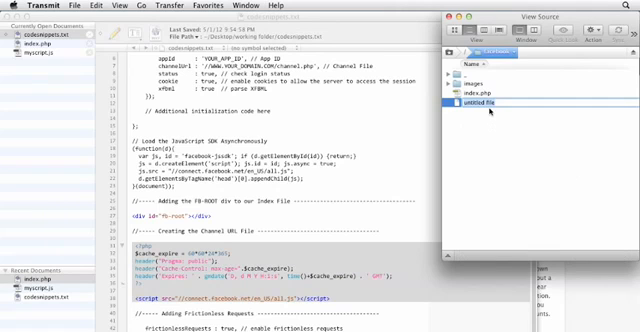
pyautogui.write('chu')
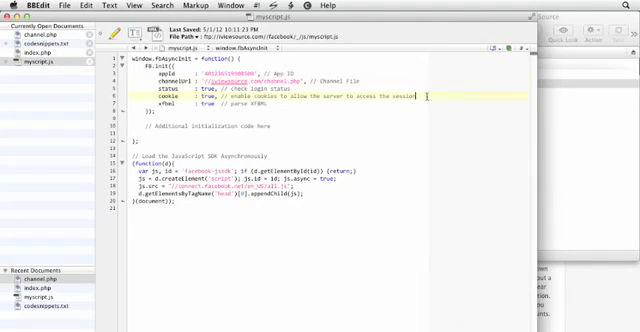
# Add frictionlessRequests : true with a comment to the FB.init options in myscript.js.
pyautogui.write('frictionlessRequests : true, // enable frictionless requests')
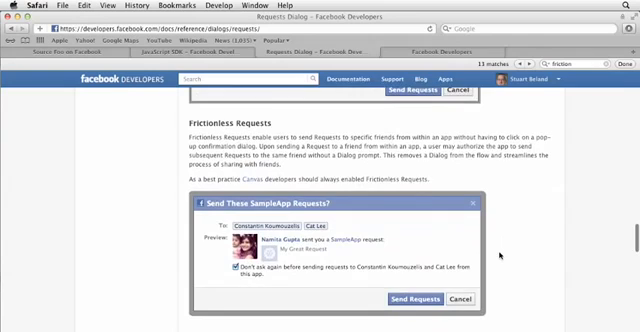
# Scroll the Requests Dialog page to the Frictionless Requests section.
pyautogui.scroll(-3)
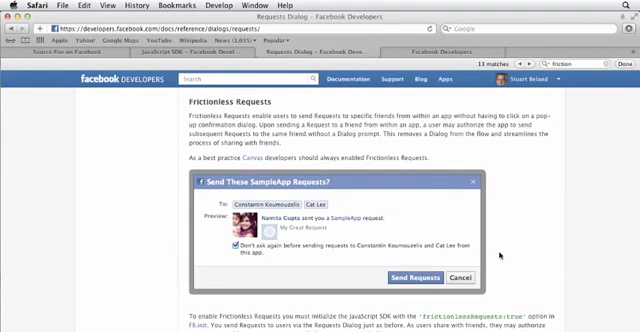